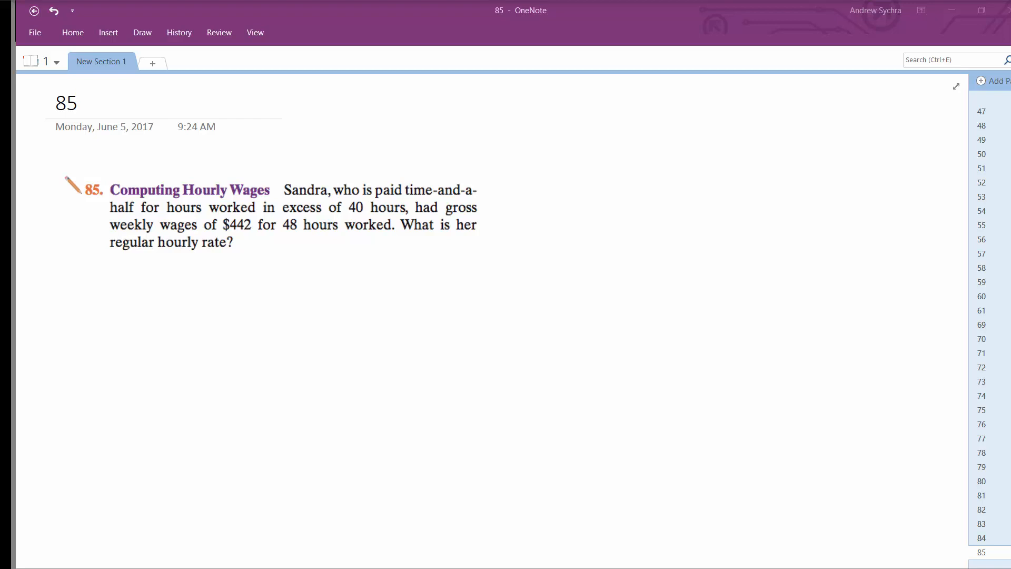
Handwrite the wage equation 40x + 1.5·8x = 442 beneath the problem text.
click(272, 212)
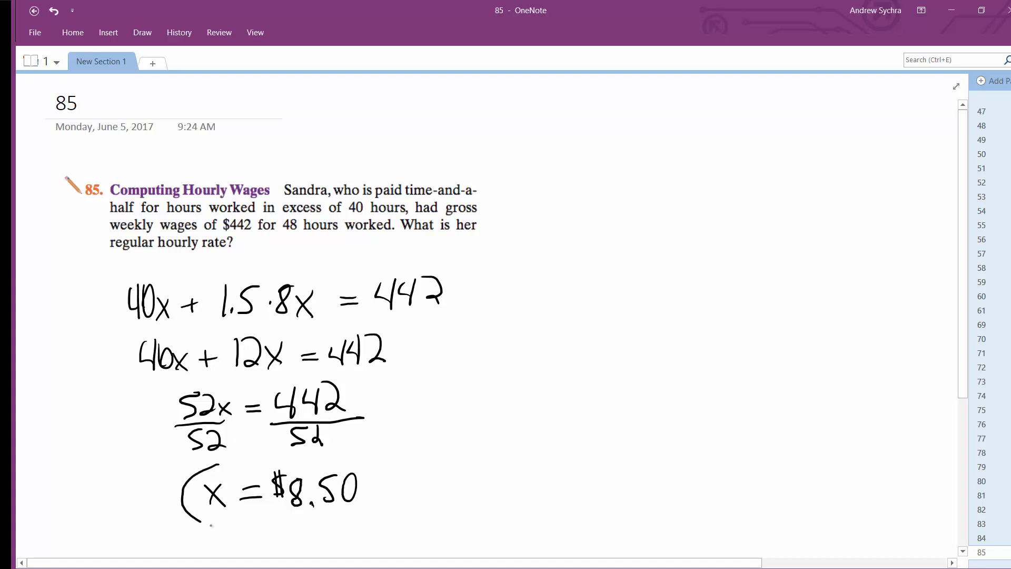
Circle the final answer x = $8.50 to highlight it.
drag(188, 490, 380, 490)
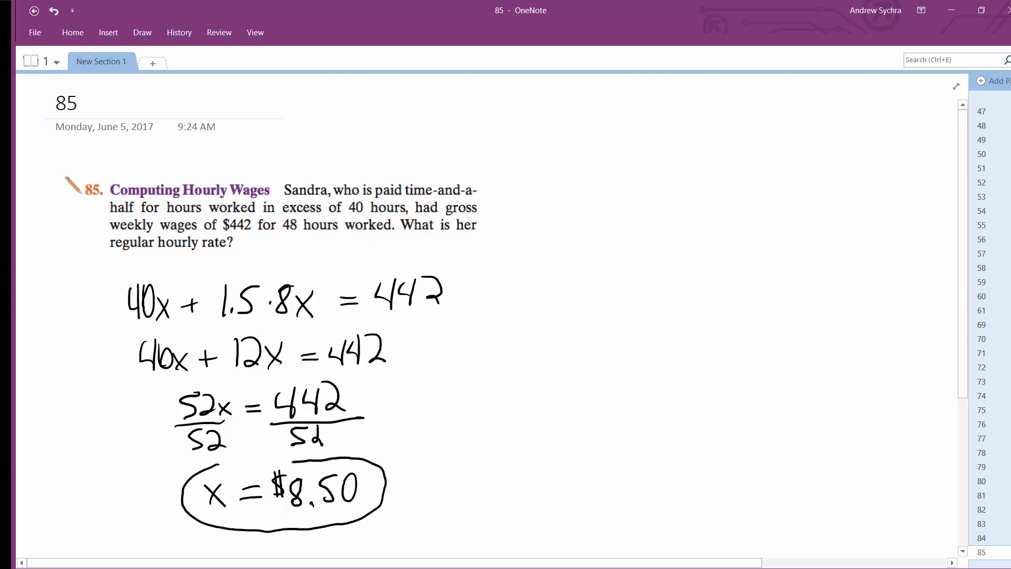